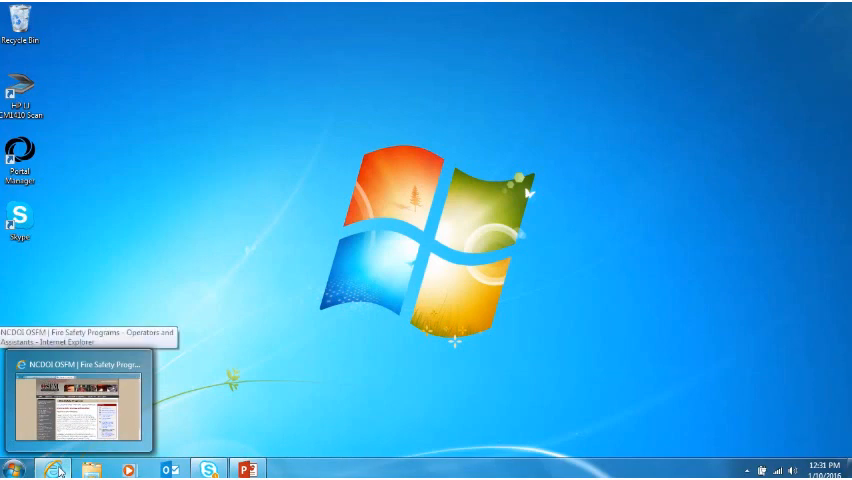
# - Restore the NC OSFM browser window showing Pyrotechnic License Information
pyautogui.click(80, 396)
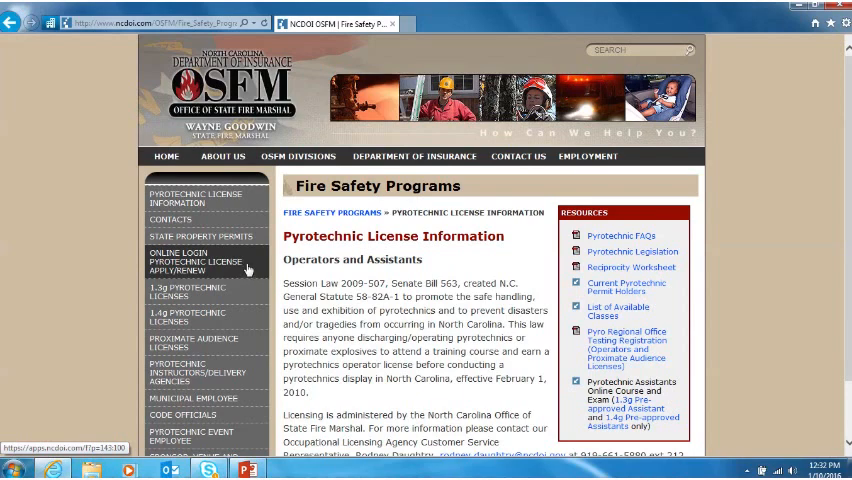
# - Start NCID registration from the Online Login link and choose Individual Account as user type
pyautogui.click(194, 264)
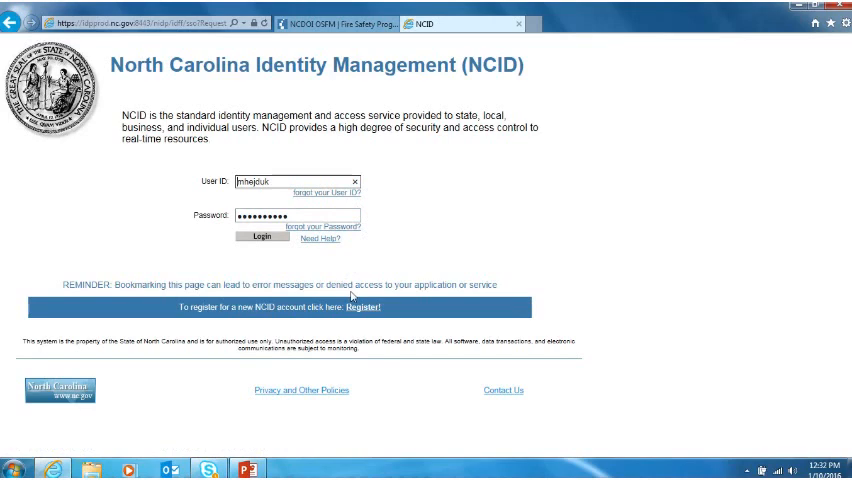
pyautogui.moveTo(352, 310)
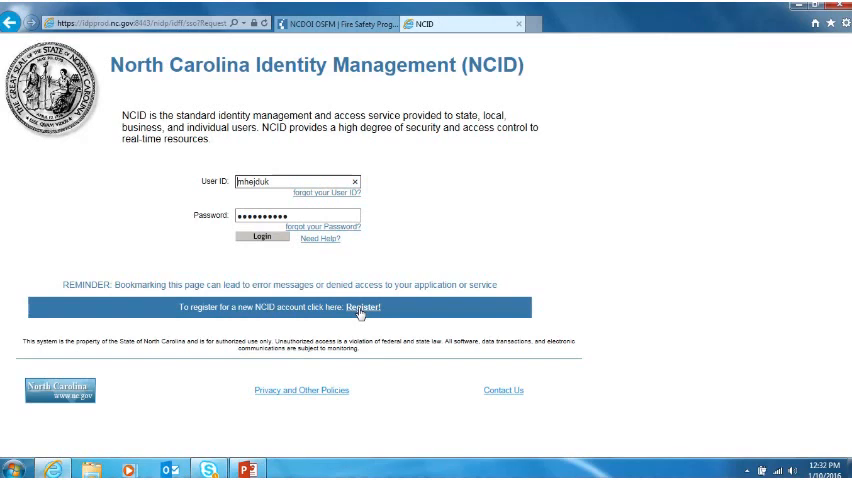
pyautogui.click(360, 308)
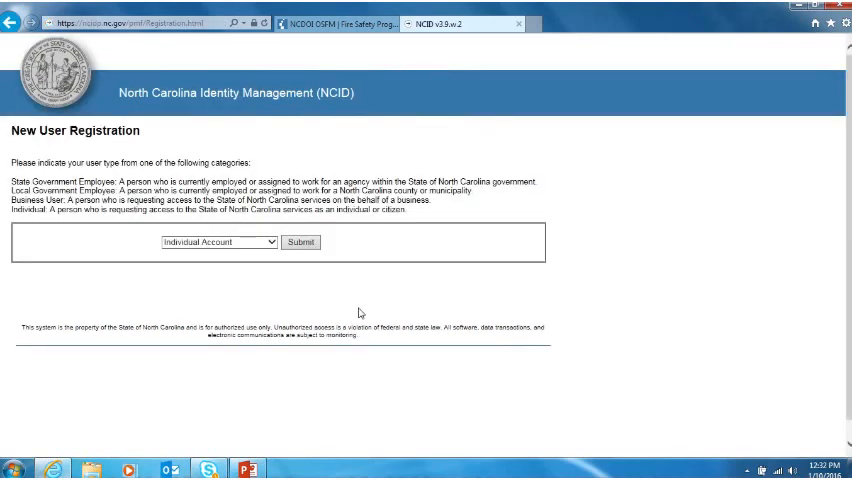
pyautogui.moveTo(284, 268)
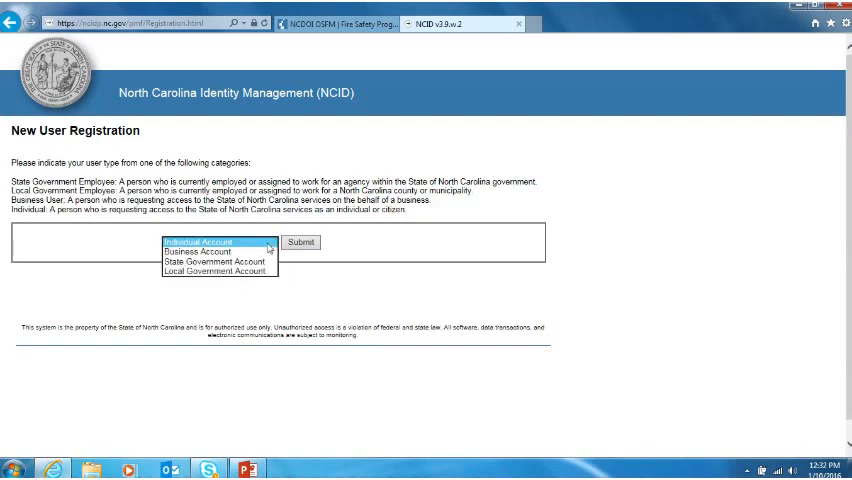
pyautogui.click(218, 246)
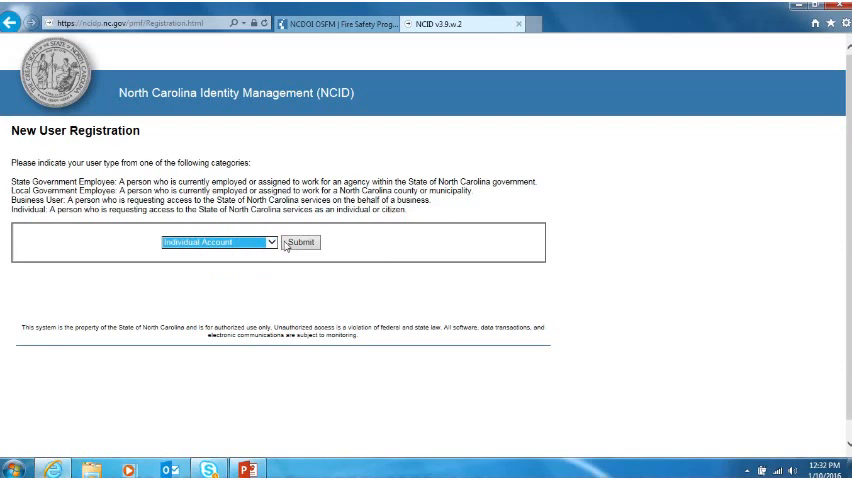
pyautogui.click(300, 242)
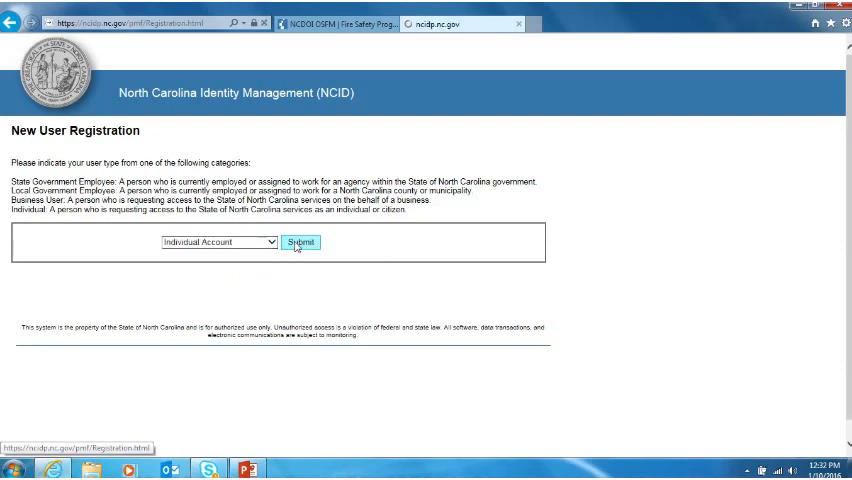
# - Submit the account type to load the Create Individual account form and look it over
pyautogui.click(300, 242)
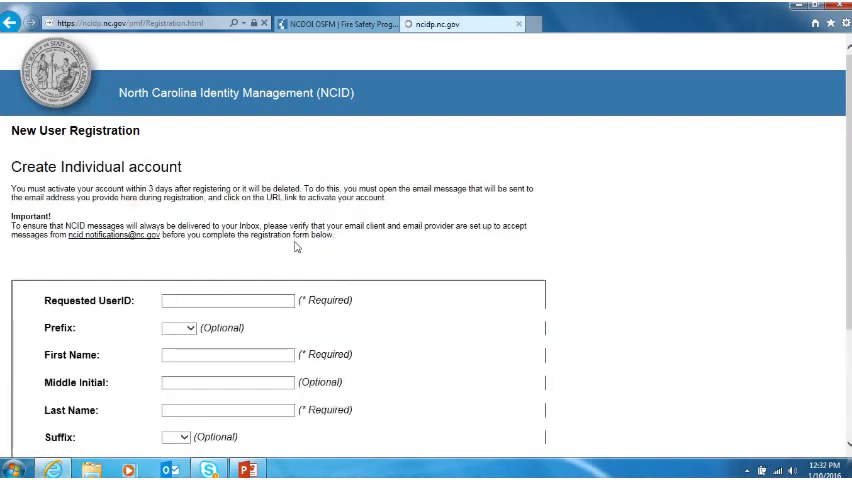
pyautogui.moveTo(738, 210)
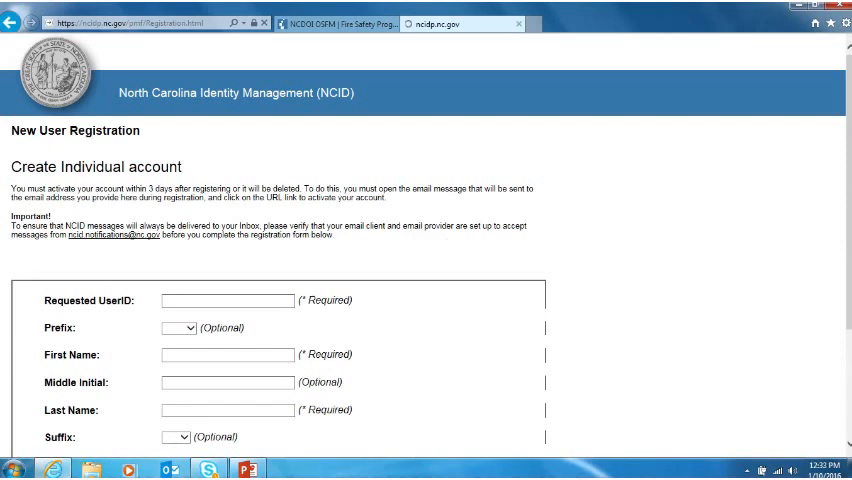
pyautogui.scroll(-3)
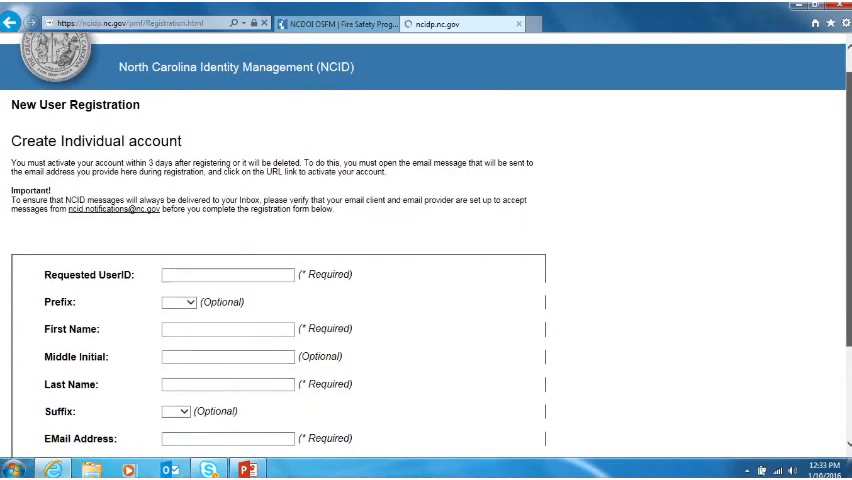
pyautogui.scroll(-3)
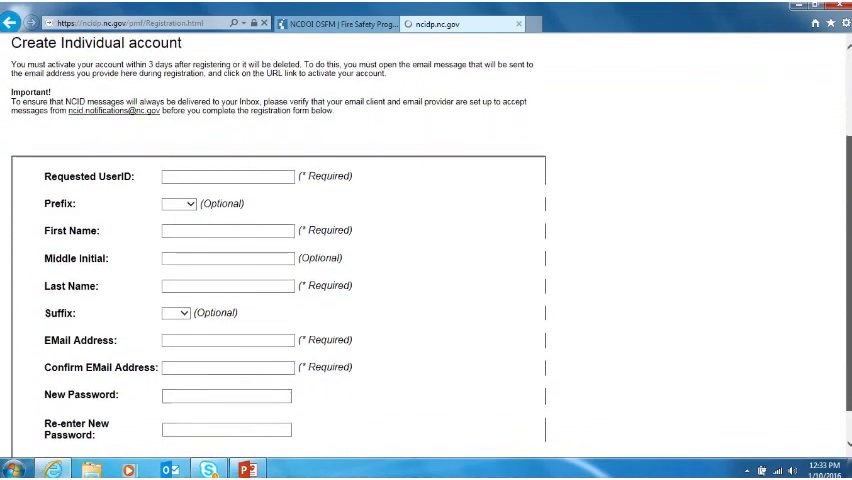
pyautogui.scroll(-3)
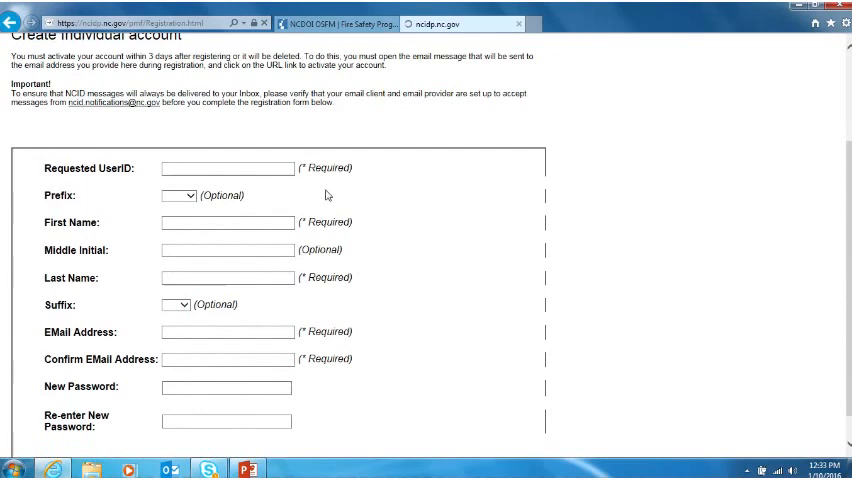
# - Inspect the Requested UserID, Prefix, Suffix and EMail Address fields without filling them
pyautogui.click(226, 168)
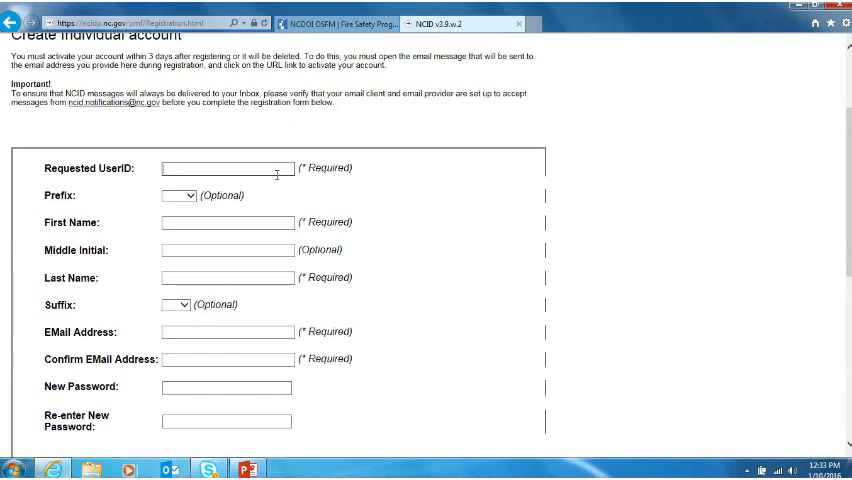
pyautogui.moveTo(322, 194)
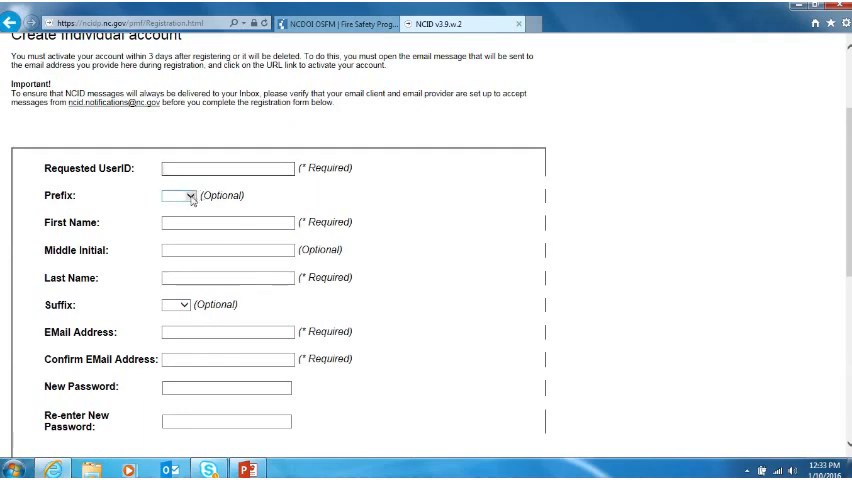
pyautogui.click(180, 196)
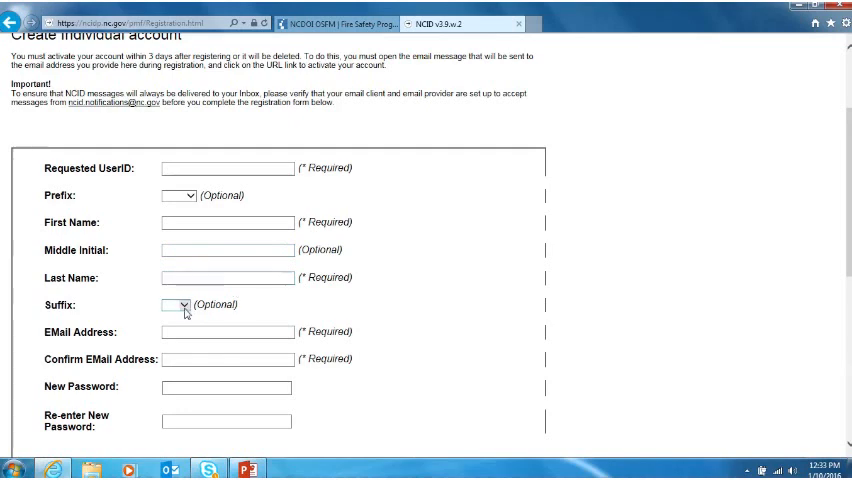
pyautogui.click(180, 304)
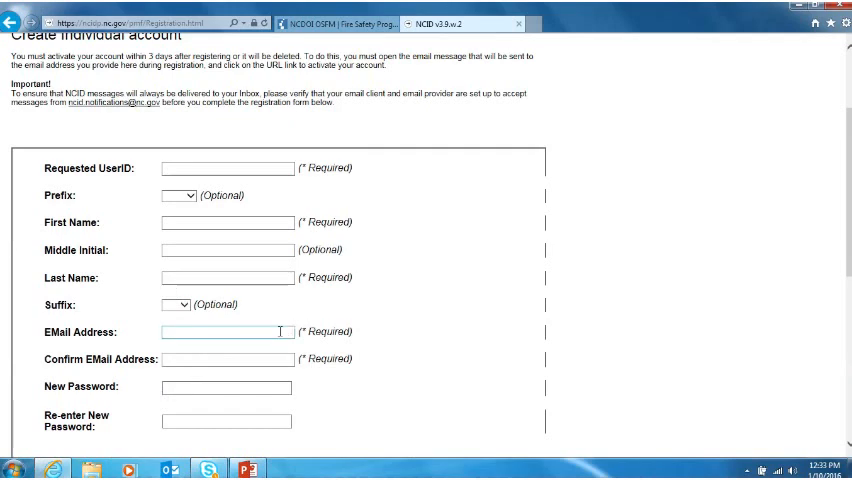
pyautogui.click(226, 332)
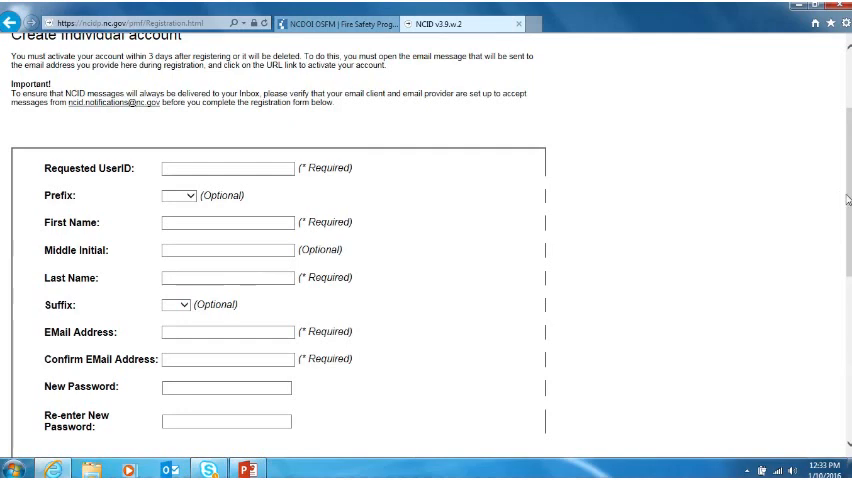
pyautogui.scroll(-3)
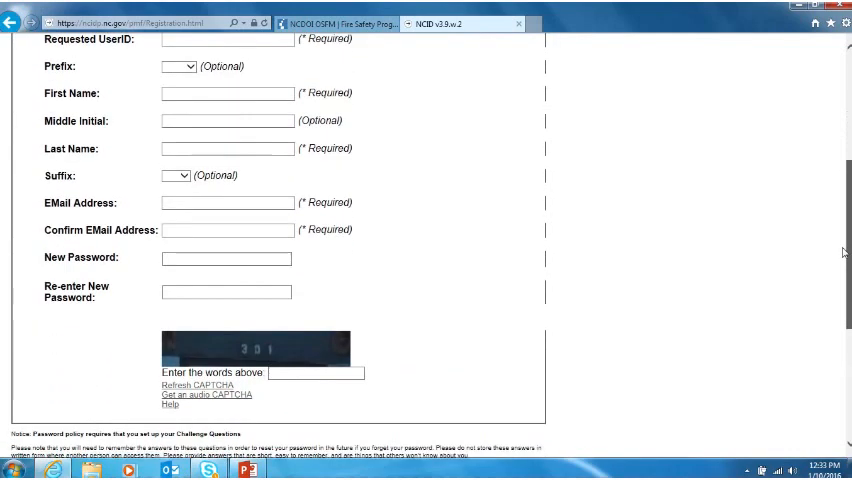
pyautogui.moveTo(276, 222)
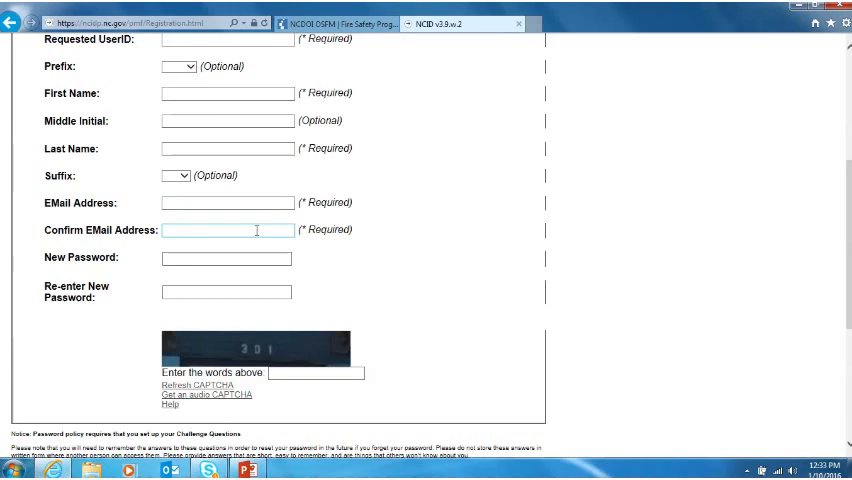
pyautogui.click(226, 258)
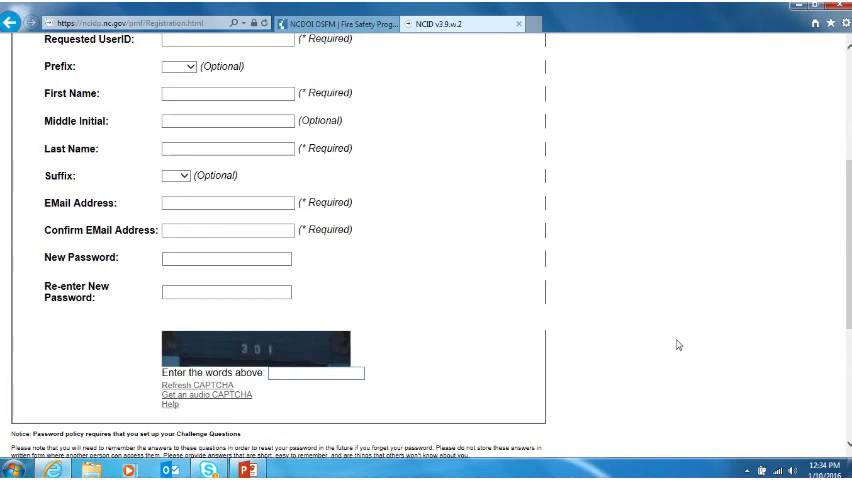
pyautogui.moveTo(848, 328)
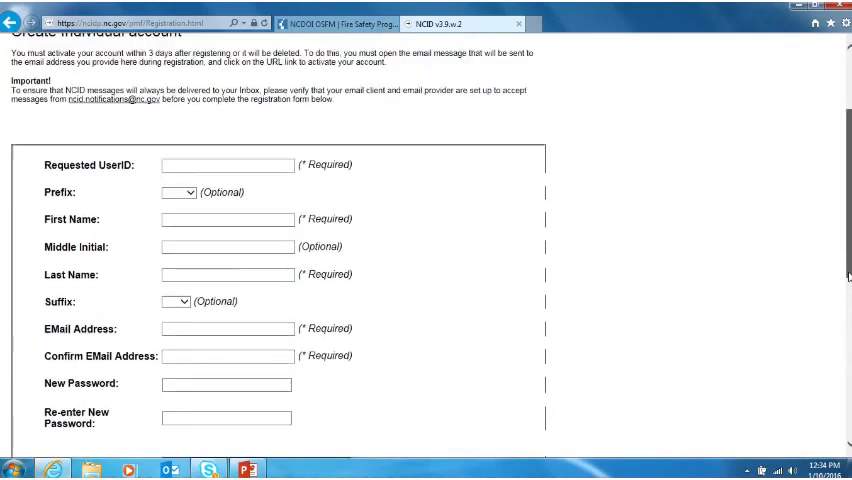
pyautogui.scroll(3)
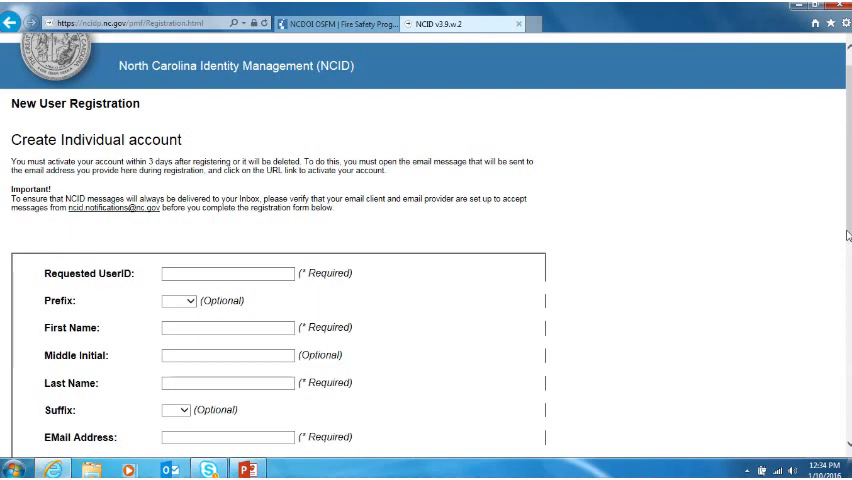
pyautogui.moveTo(732, 260)
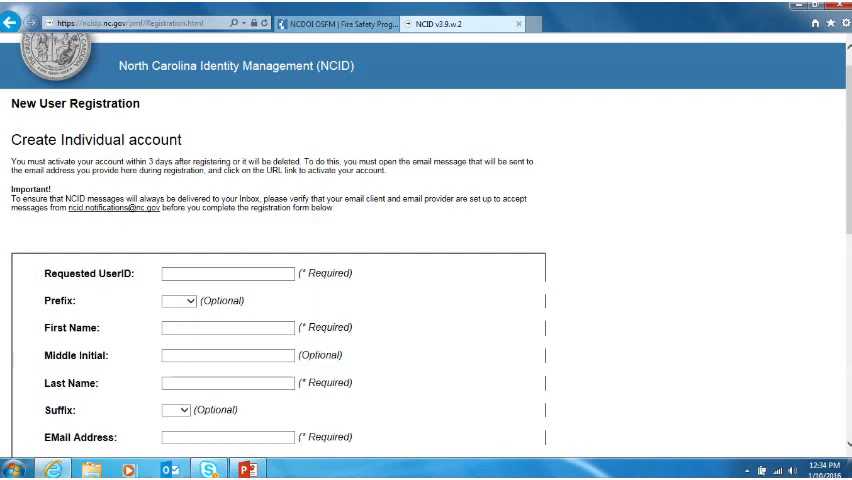
pyautogui.scroll(-3)
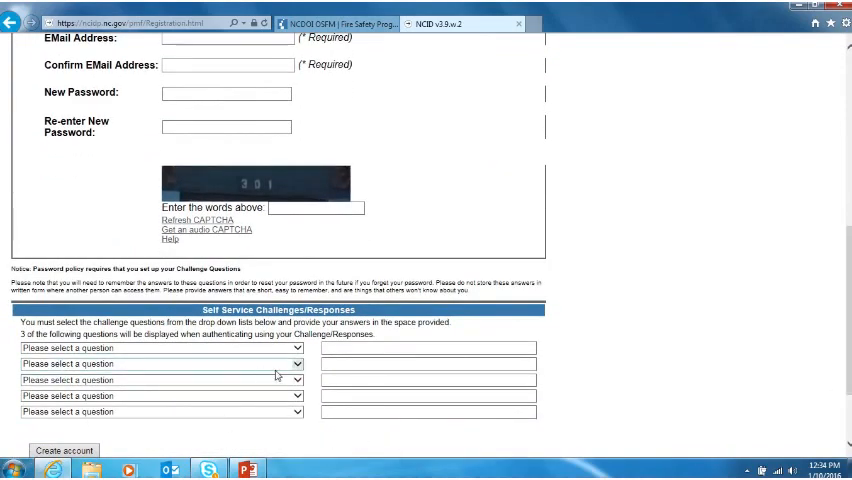
# - Review the available challenge questions and the rest of the blank registration form
pyautogui.click(160, 348)
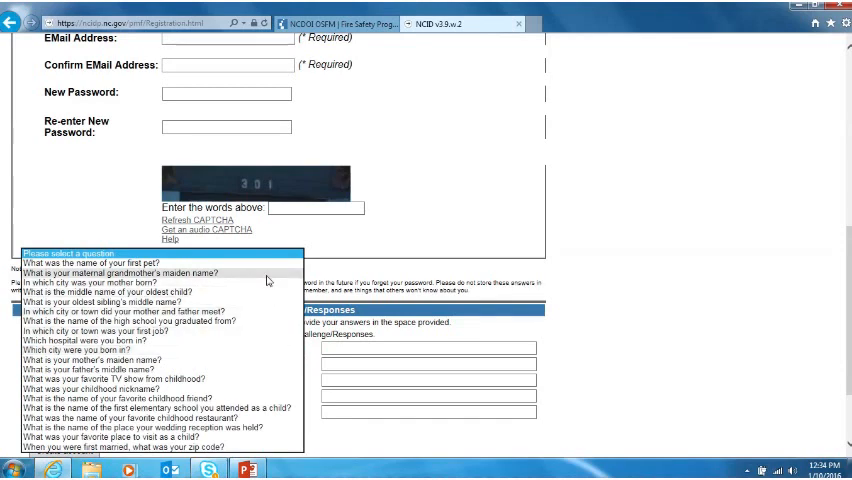
pyautogui.moveTo(284, 304)
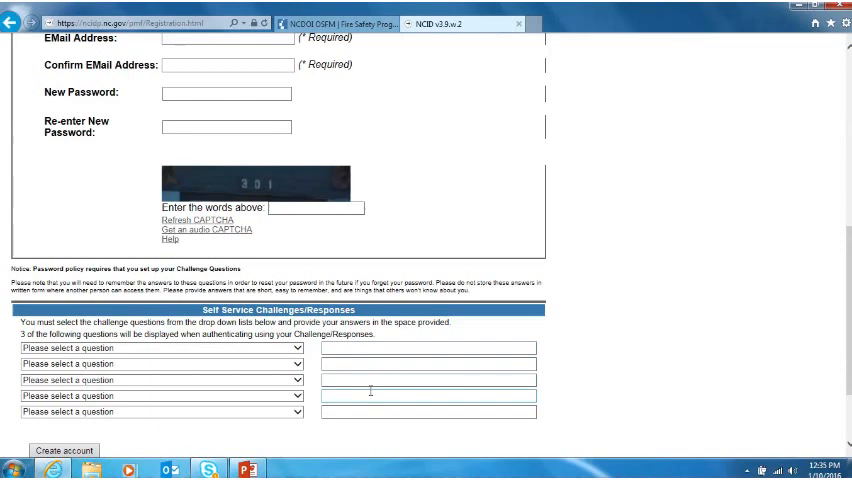
pyautogui.click(428, 412)
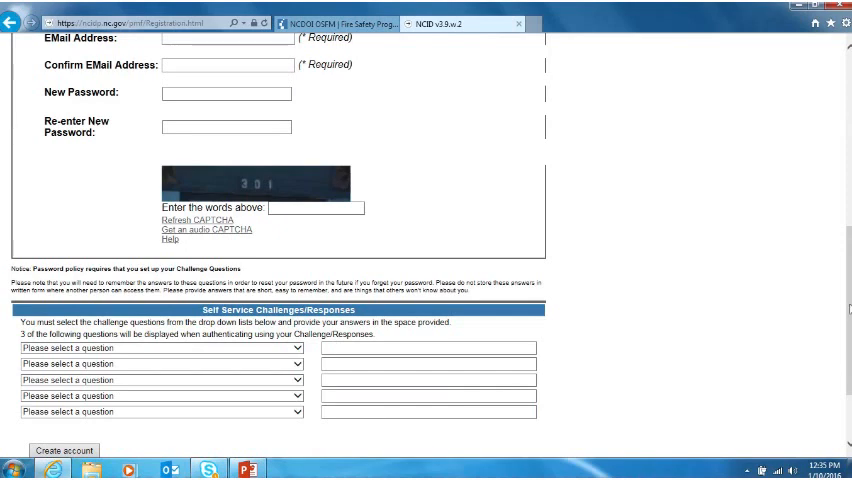
pyautogui.scroll(-3)
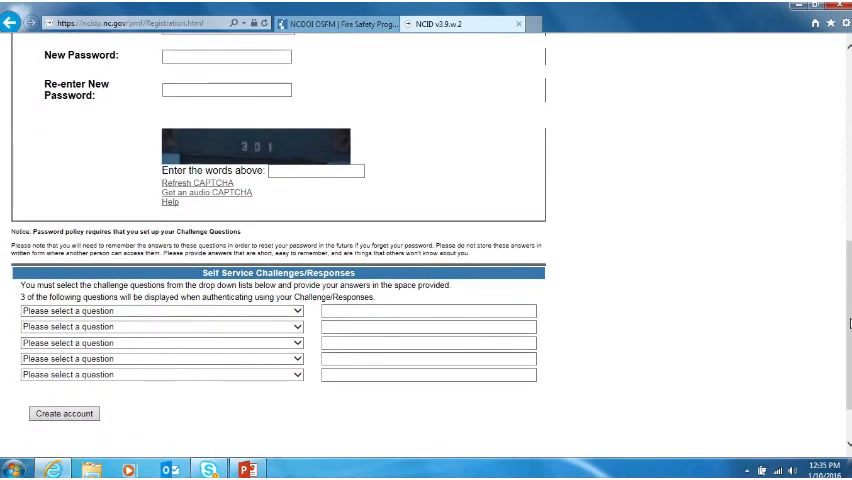
pyautogui.click(428, 344)
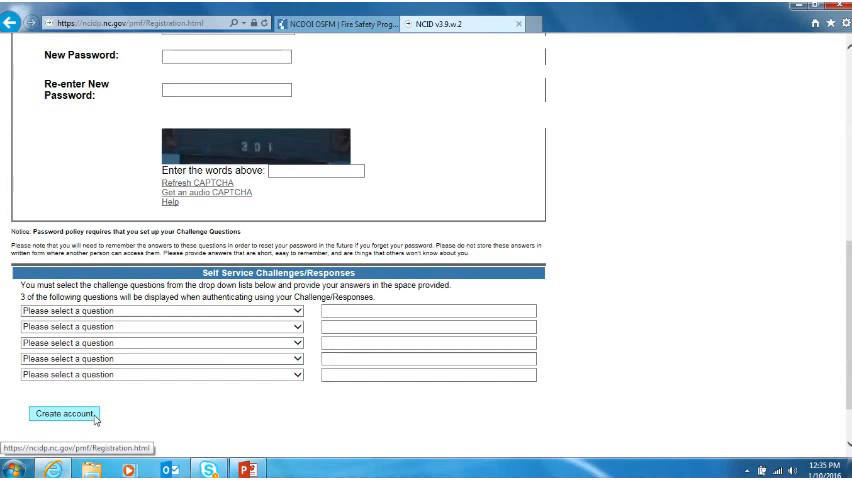
pyautogui.moveTo(168, 416)
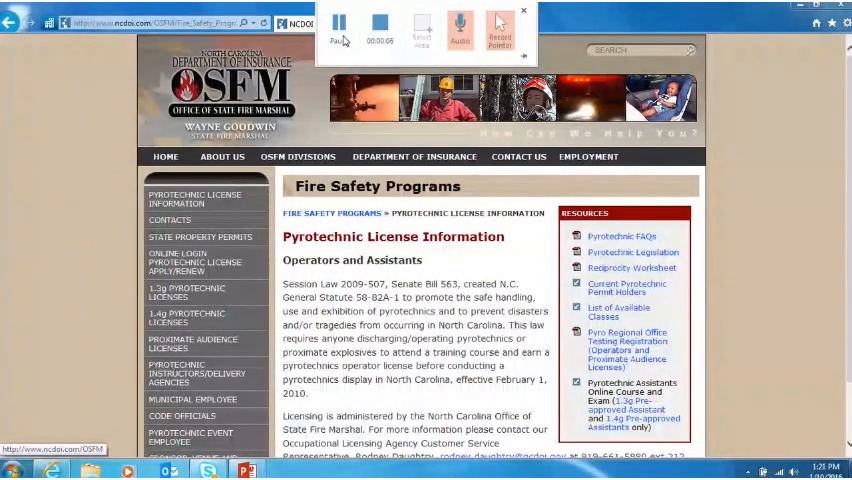
# - Reach Pyrotechnic License Information through the OSFM Divisions menu
pyautogui.click(296, 156)
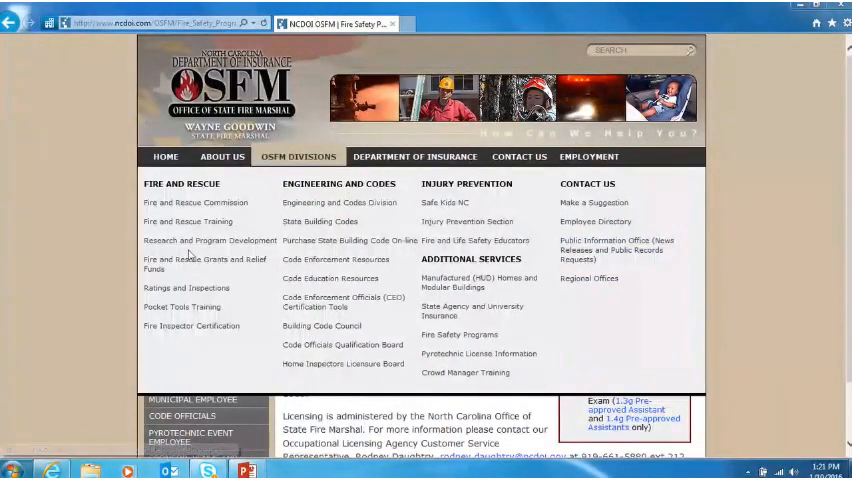
pyautogui.moveTo(188, 264)
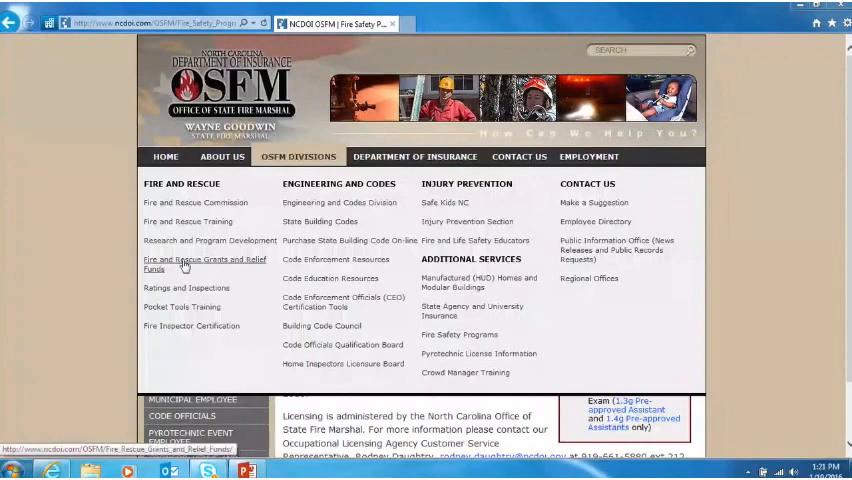
pyautogui.moveTo(478, 352)
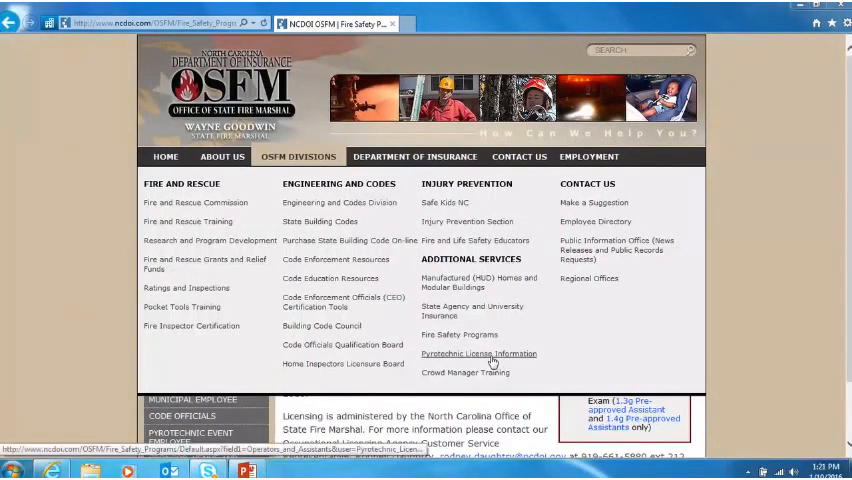
pyautogui.click(478, 352)
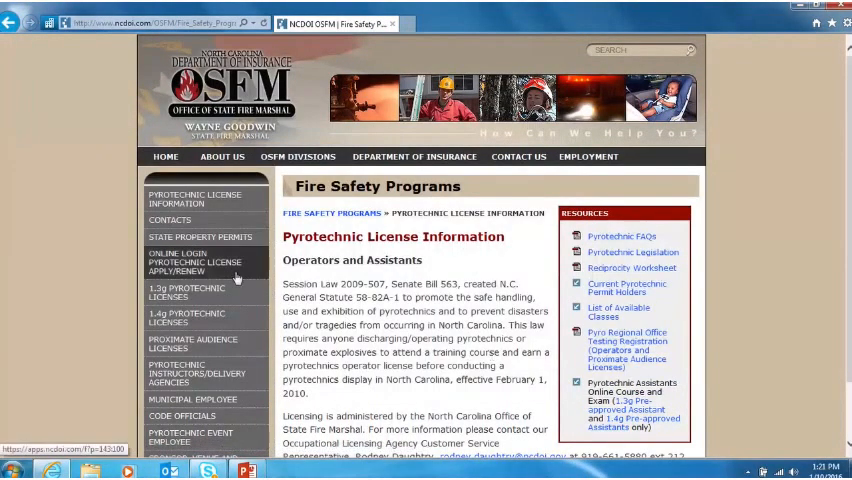
pyautogui.moveTo(224, 272)
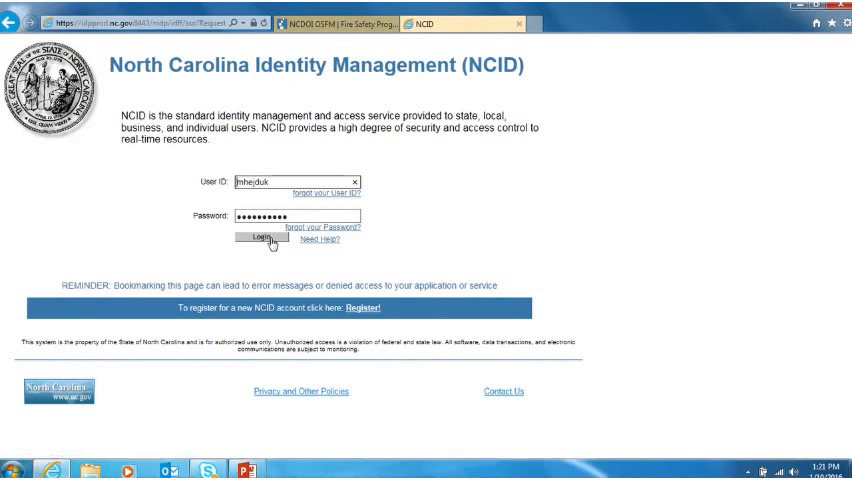
# - Sign in through NCID and land on the home page, leaving App Type/Level unchosen
pyautogui.click(264, 240)
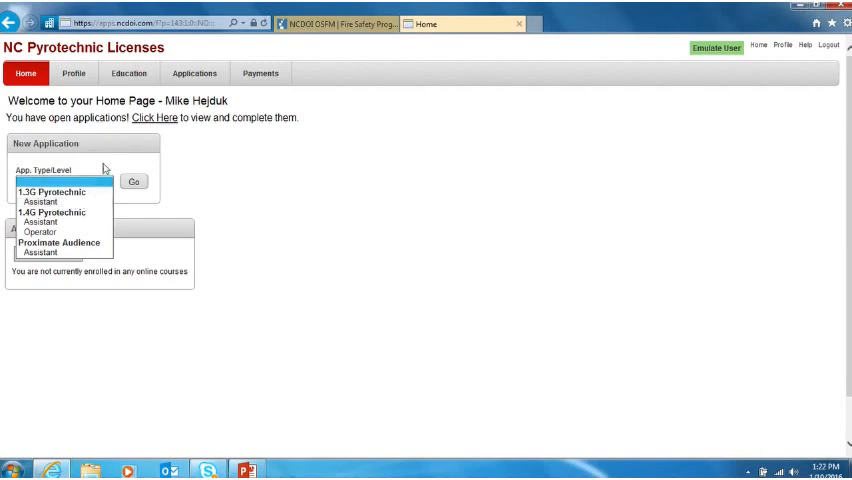
pyautogui.click(82, 180)
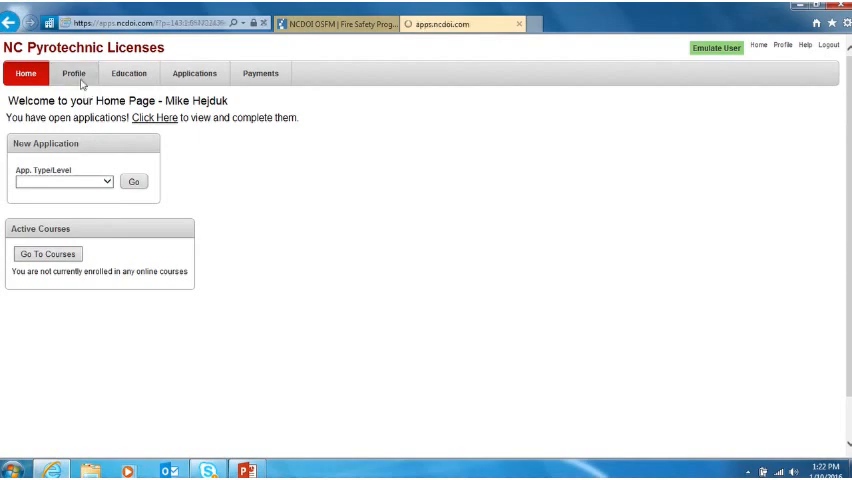
# - Save the profile with Office of State Fire Marshal as business name and return home
pyautogui.click(74, 72)
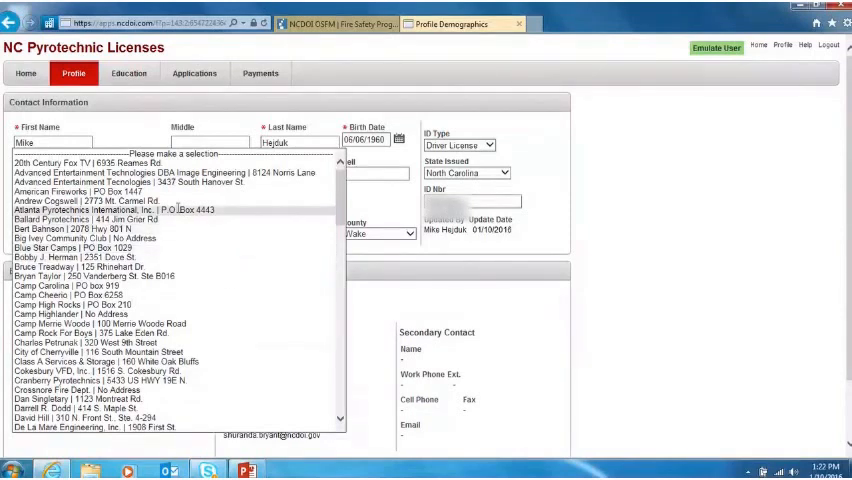
pyautogui.moveTo(176, 210)
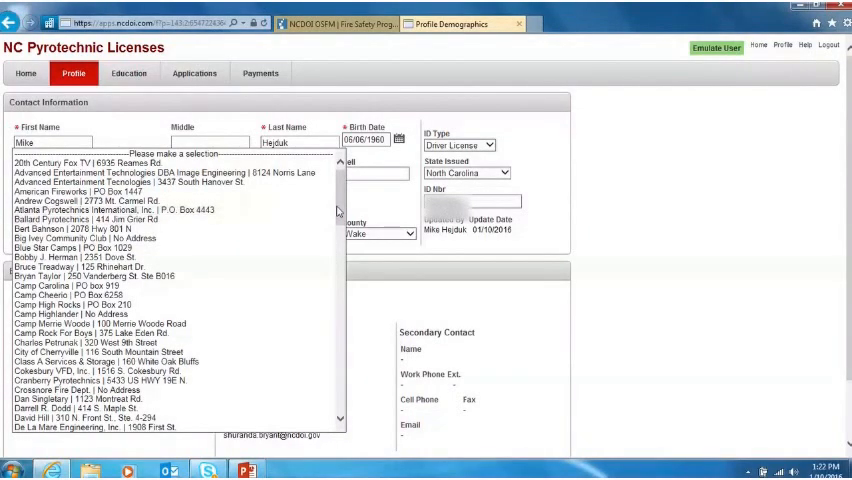
pyautogui.scroll(-3)
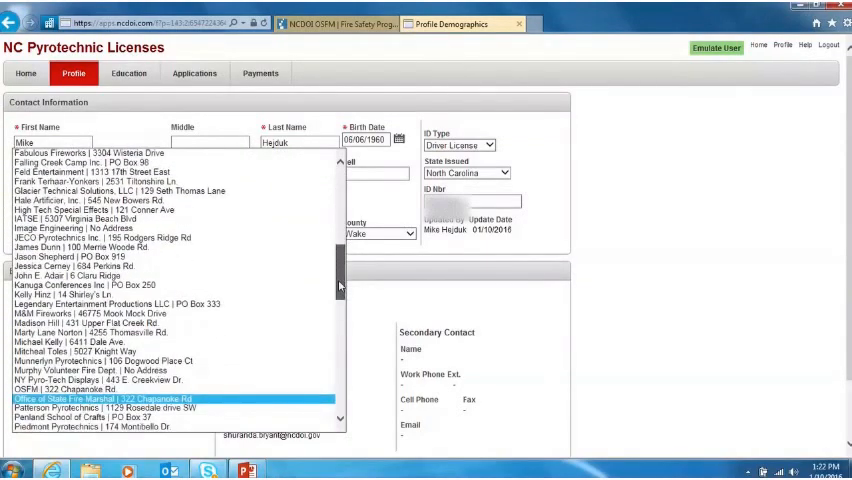
pyautogui.scroll(-3)
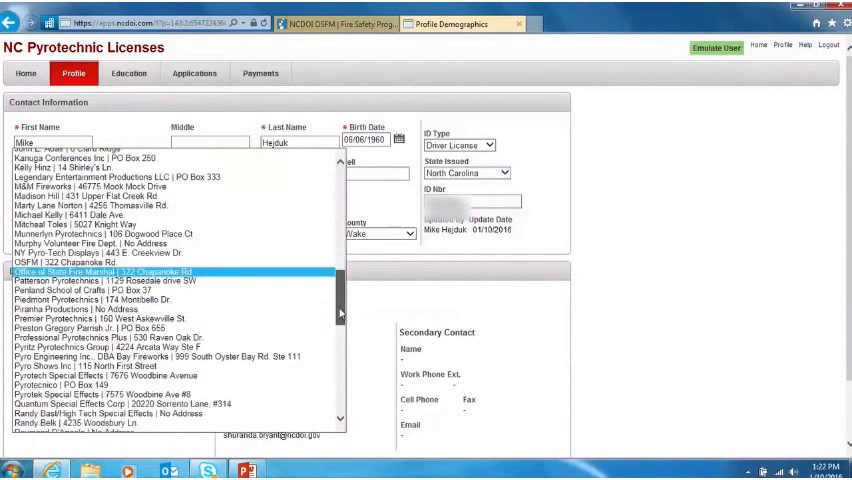
pyautogui.scroll(-3)
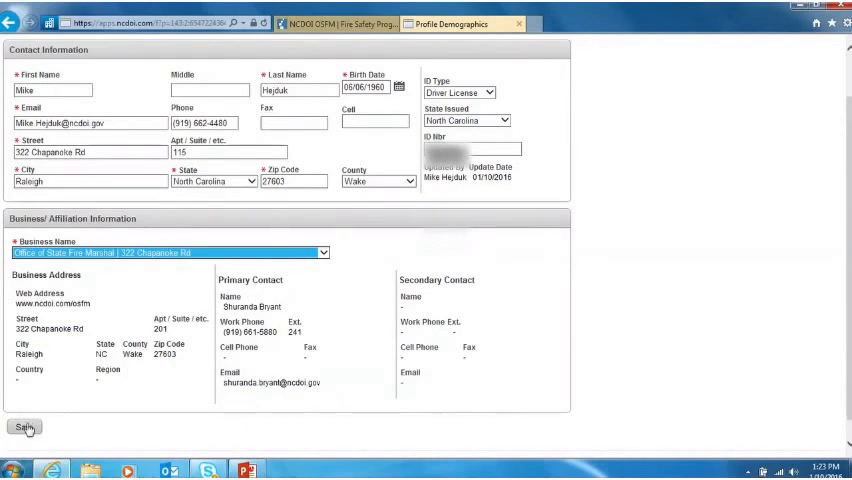
pyautogui.click(22, 428)
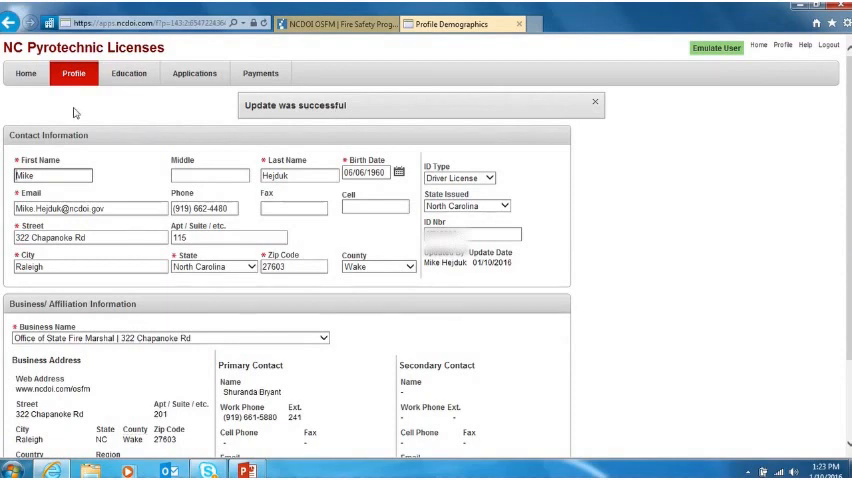
pyautogui.click(26, 72)
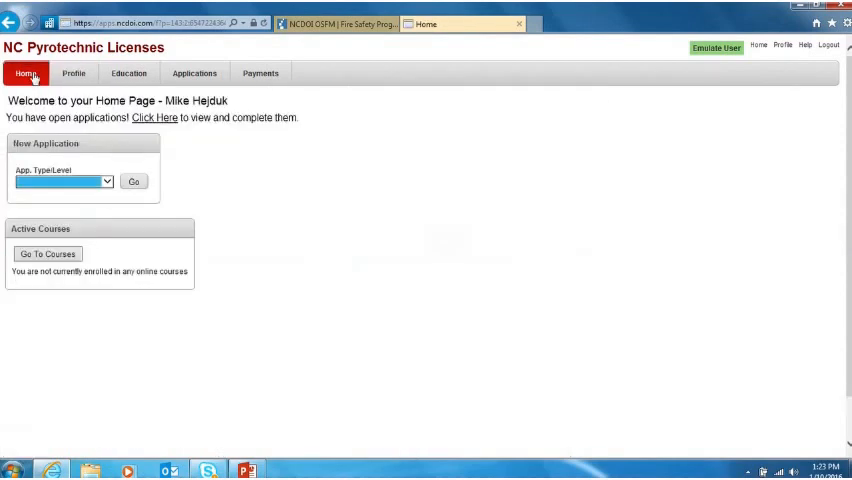
pyautogui.moveTo(270, 178)
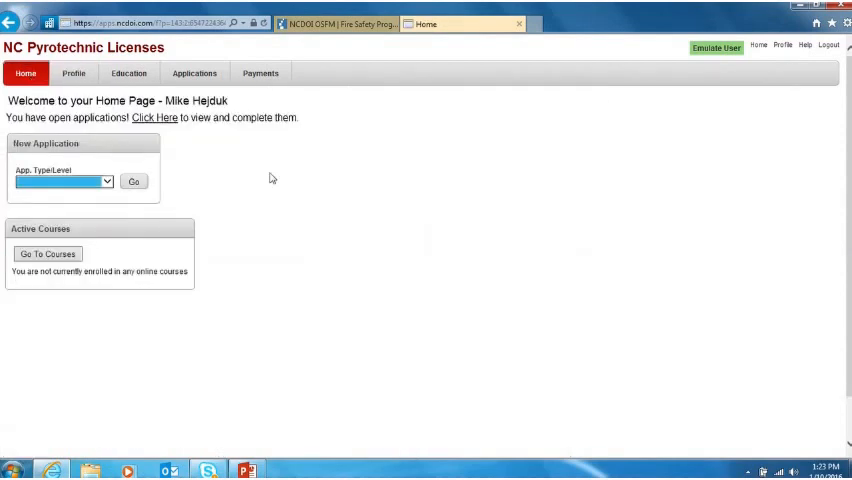
pyautogui.moveTo(352, 156)
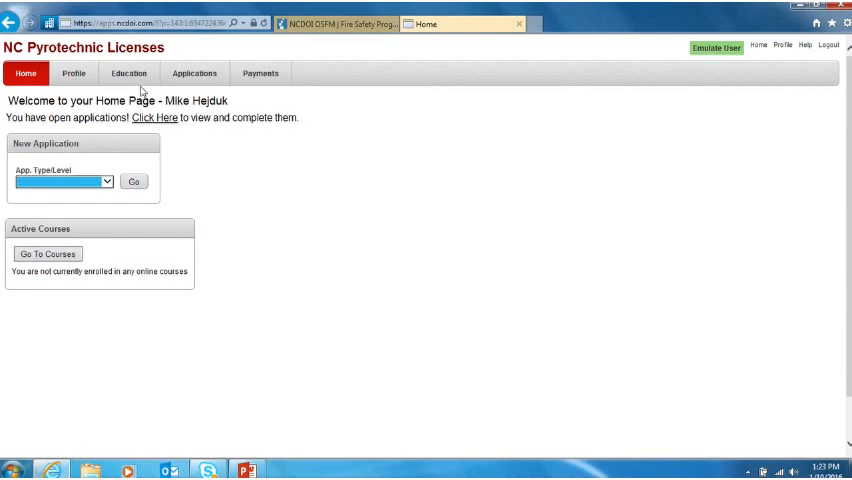
# - View the empty Education records, then the two incomplete operator applications
pyautogui.click(128, 72)
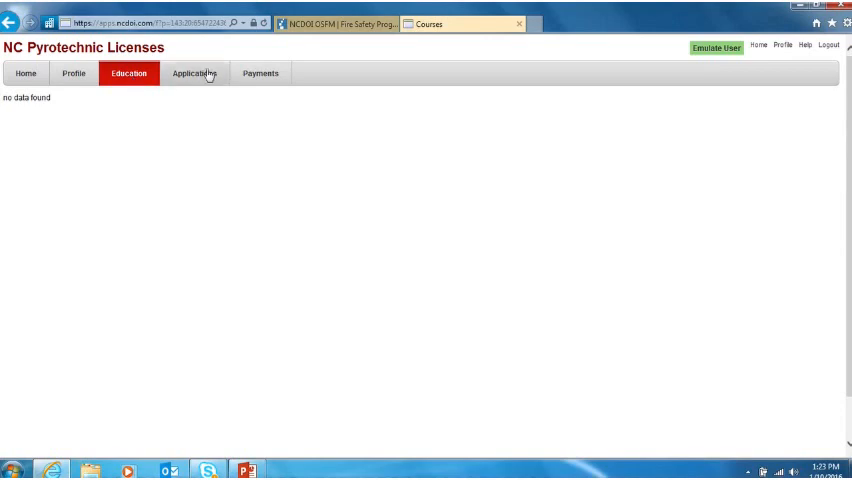
pyautogui.click(192, 72)
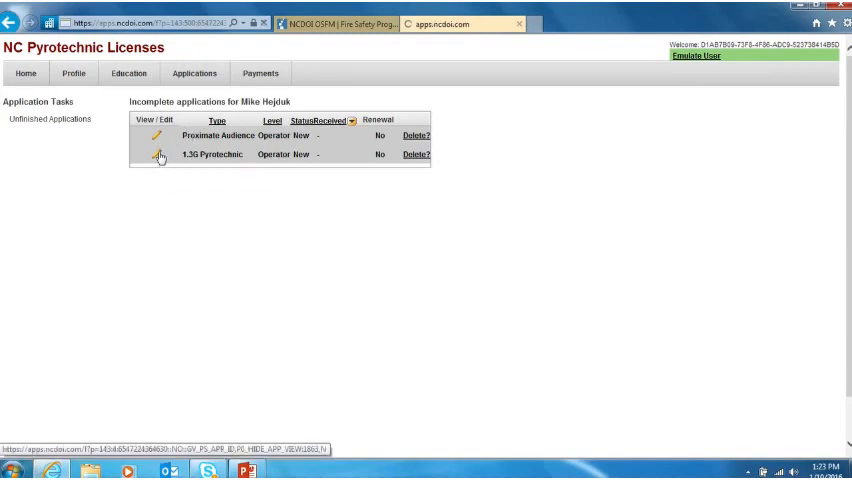
# - Edit the 1.3G application, stepping through out-of-state licenses, ATF and Attachments with its four documents
pyautogui.click(160, 156)
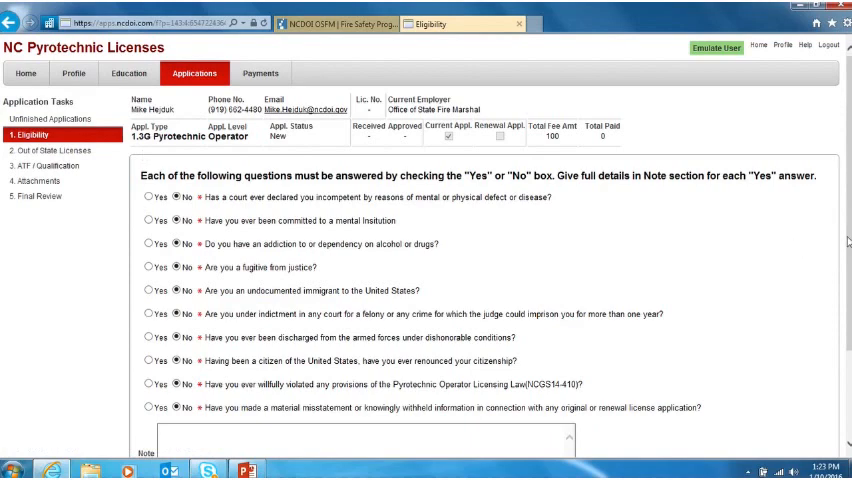
pyautogui.scroll(-3)
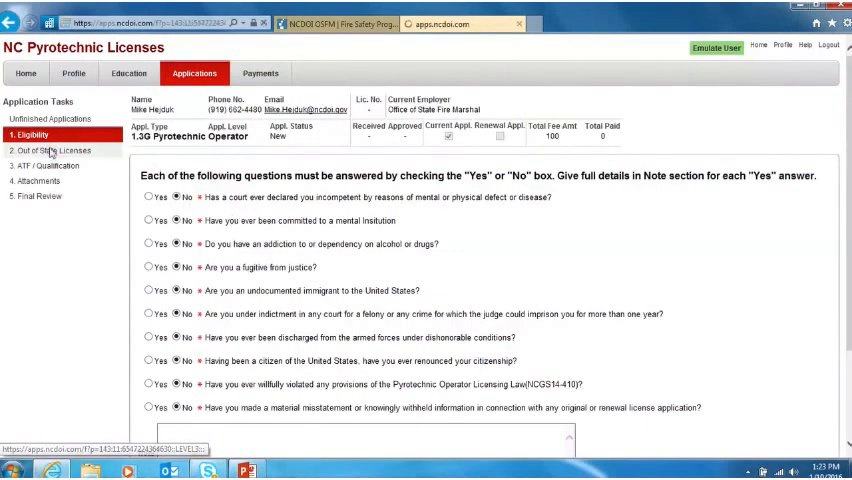
pyautogui.click(52, 150)
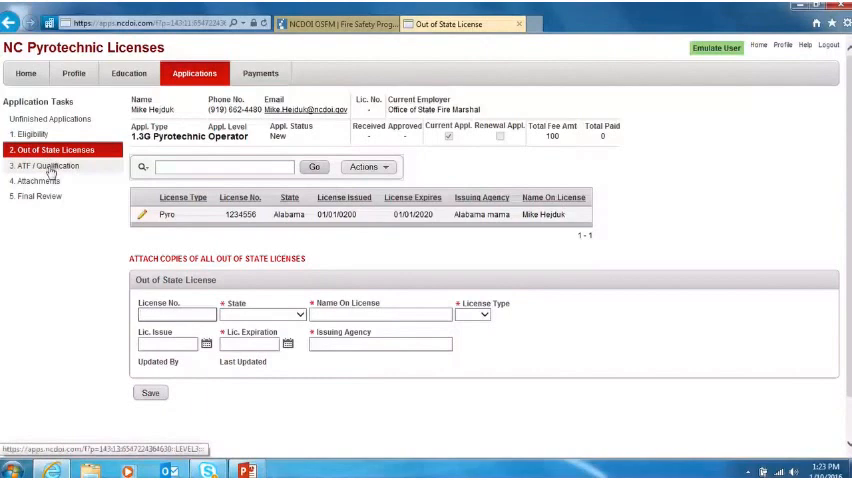
pyautogui.click(48, 164)
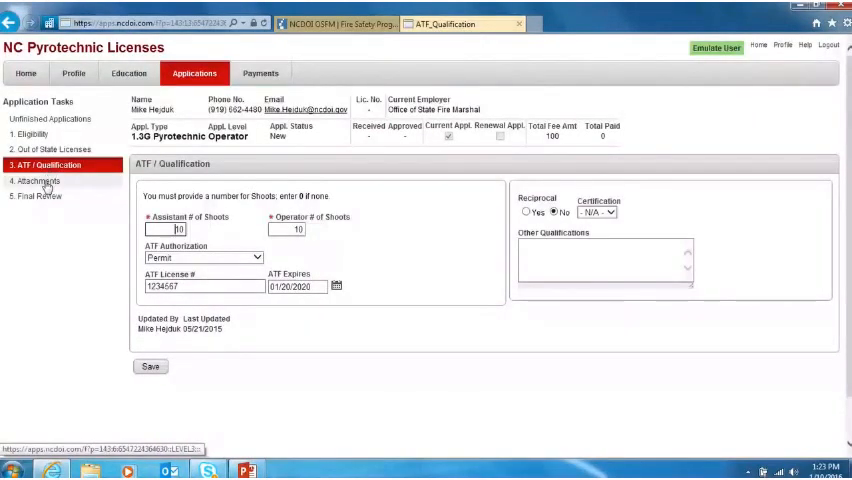
pyautogui.click(40, 180)
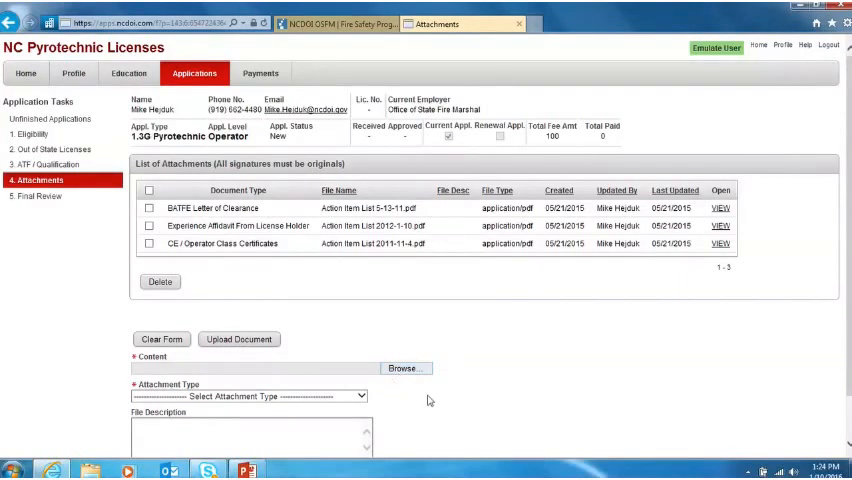
# - Review the Attachment Type options, then view the Final Review requirements checklist
pyautogui.click(248, 396)
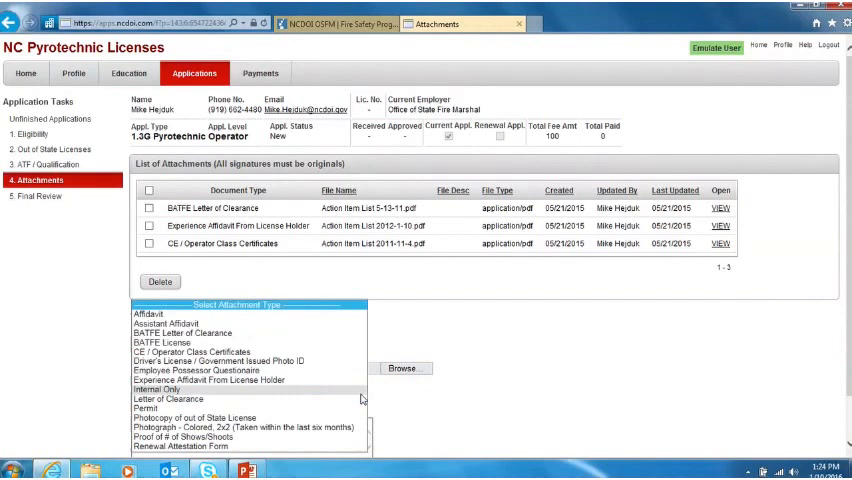
pyautogui.moveTo(348, 400)
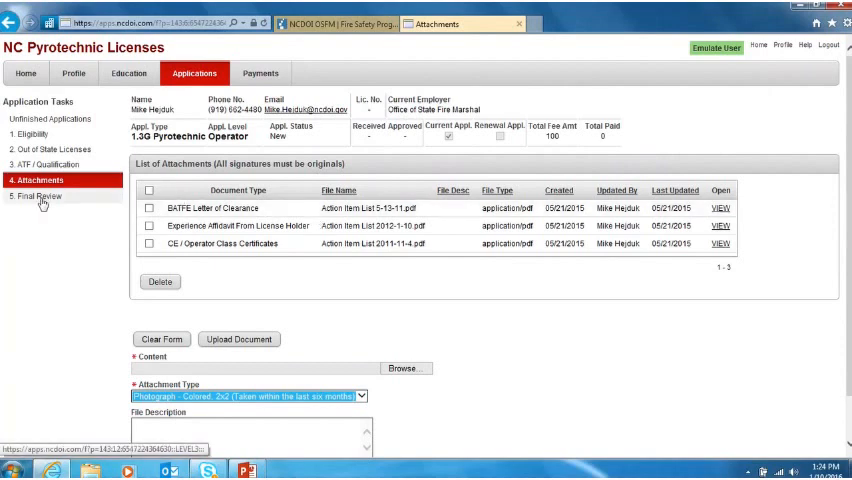
pyautogui.click(38, 196)
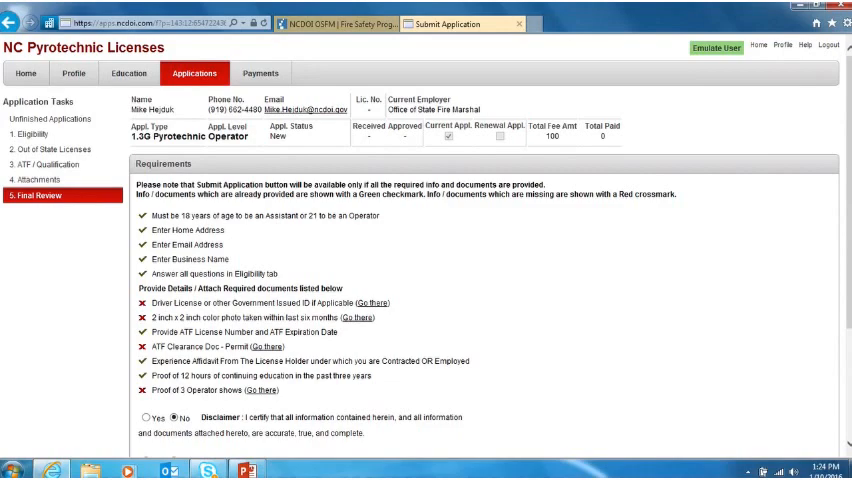
pyautogui.scroll(-3)
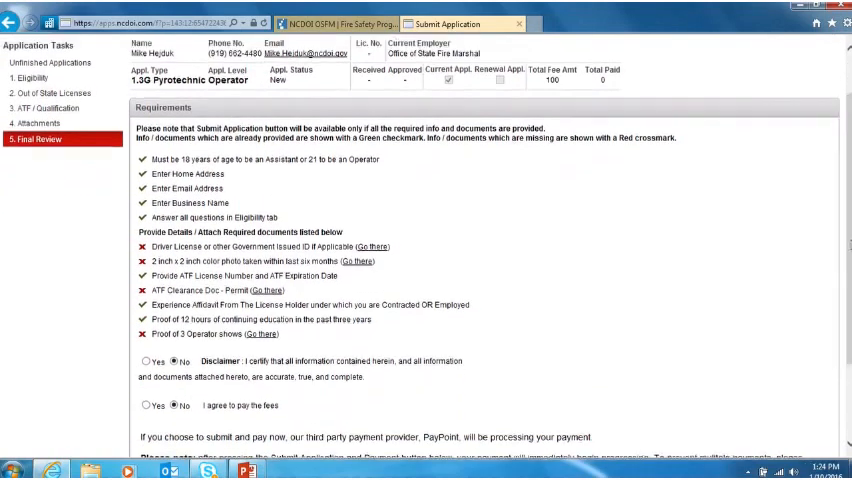
pyautogui.moveTo(200, 284)
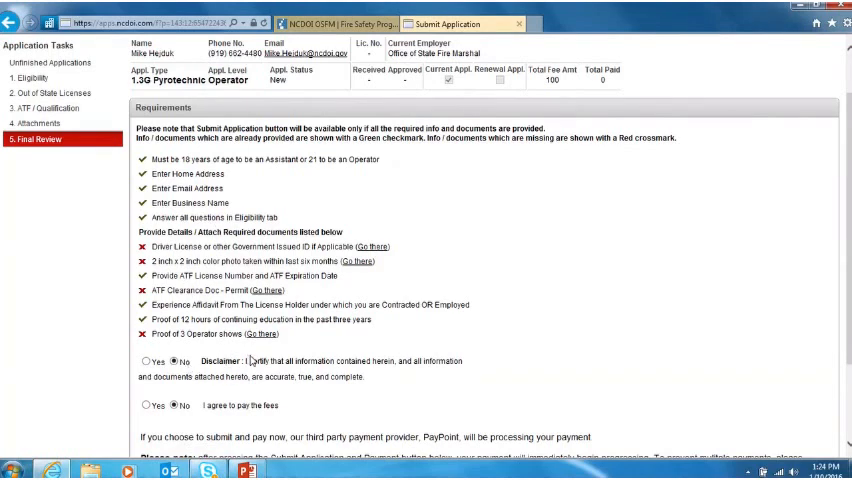
pyautogui.moveTo(214, 376)
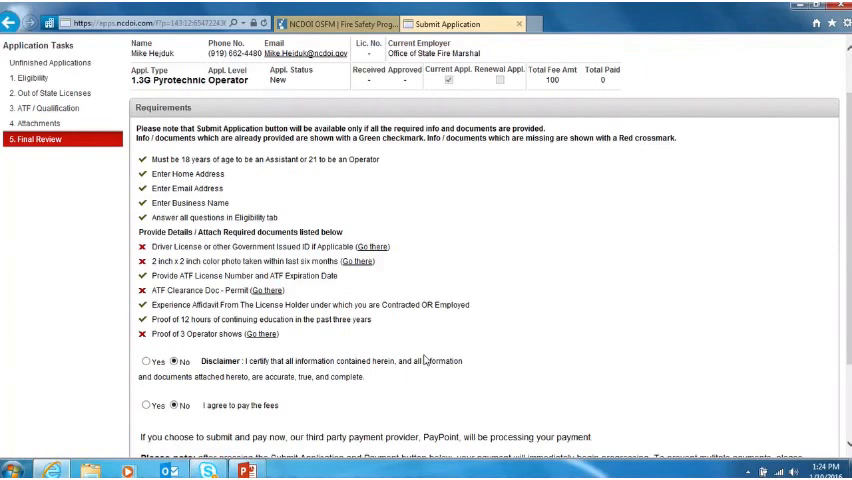
pyautogui.moveTo(218, 400)
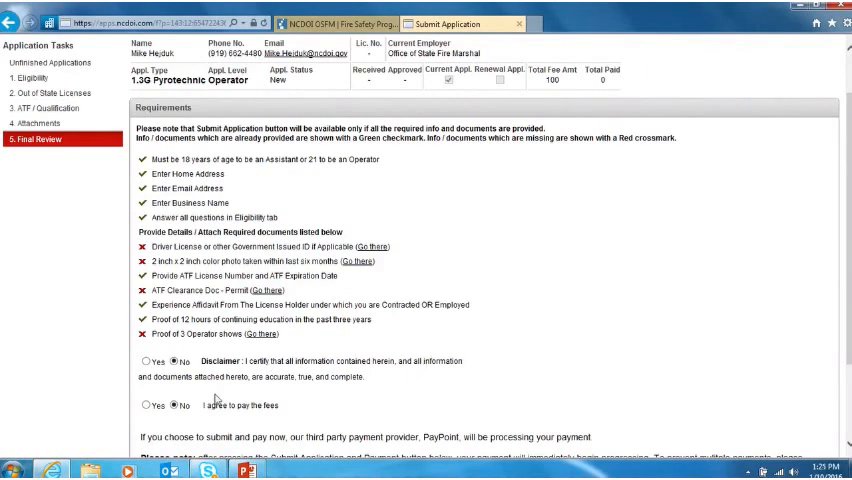
pyautogui.moveTo(848, 284)
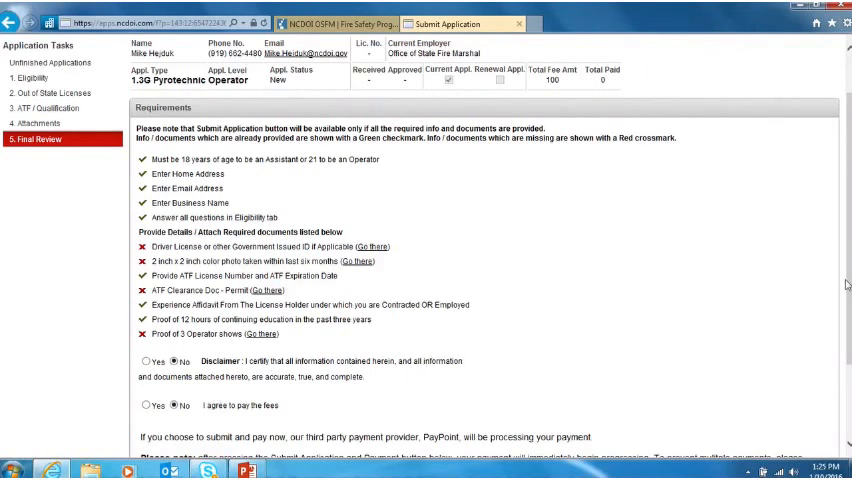
pyautogui.scroll(-3)
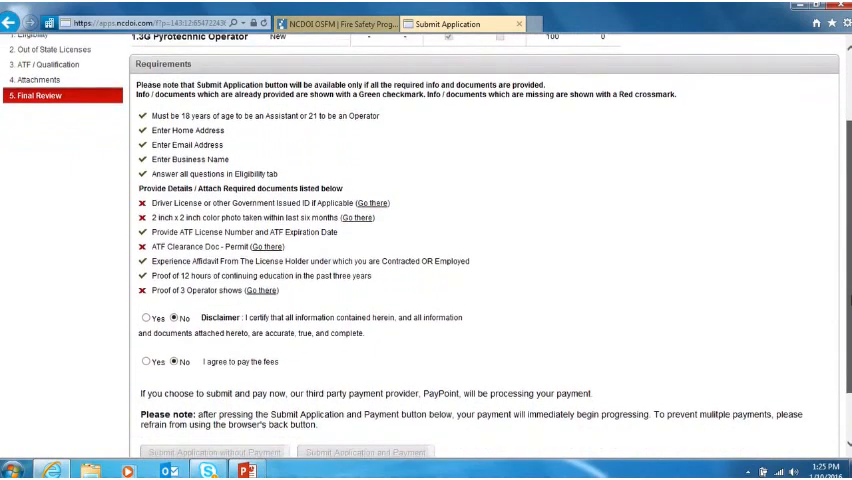
pyautogui.scroll(-3)
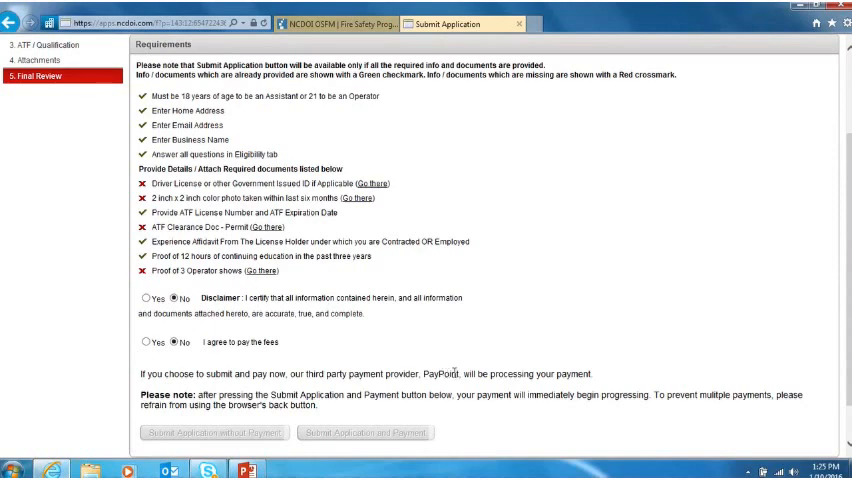
pyautogui.moveTo(220, 432)
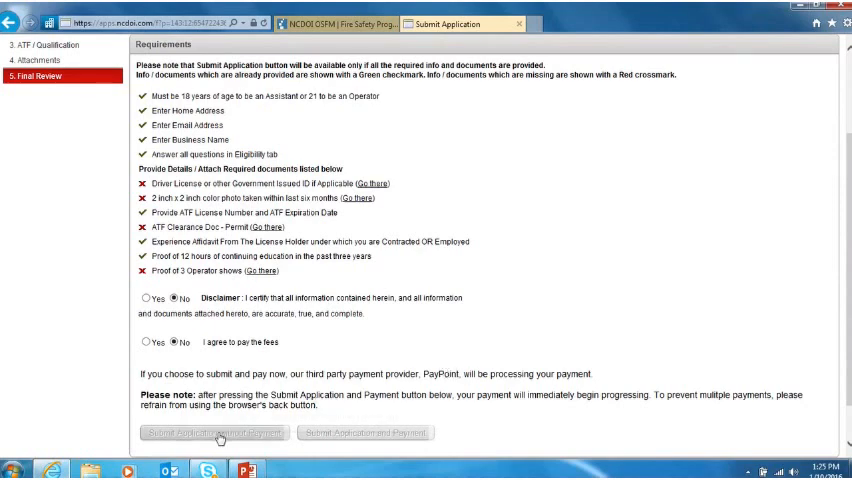
pyautogui.moveTo(216, 432)
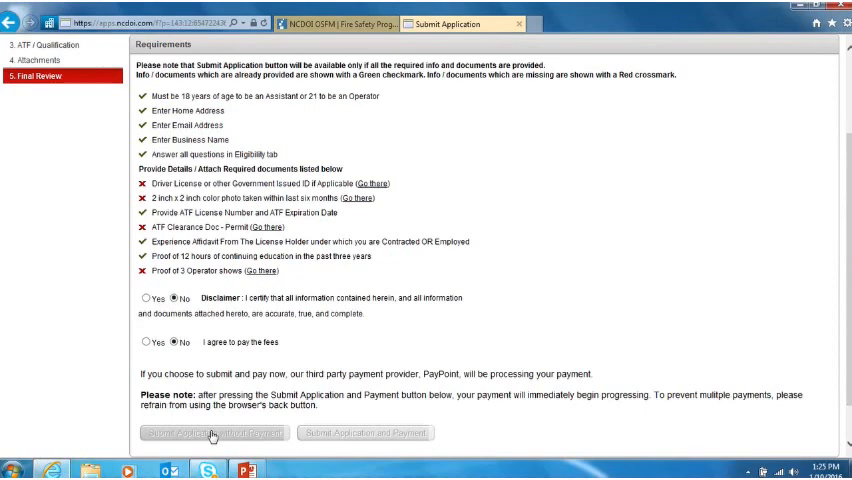
pyautogui.moveTo(376, 440)
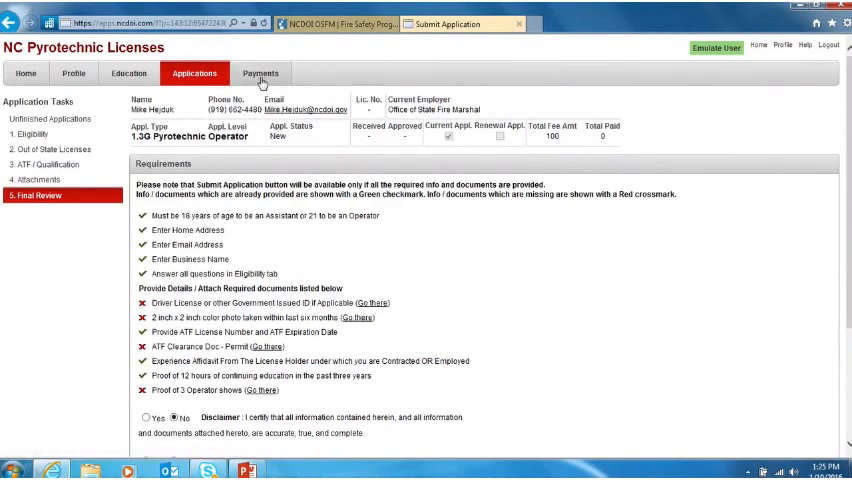
pyautogui.click(260, 72)
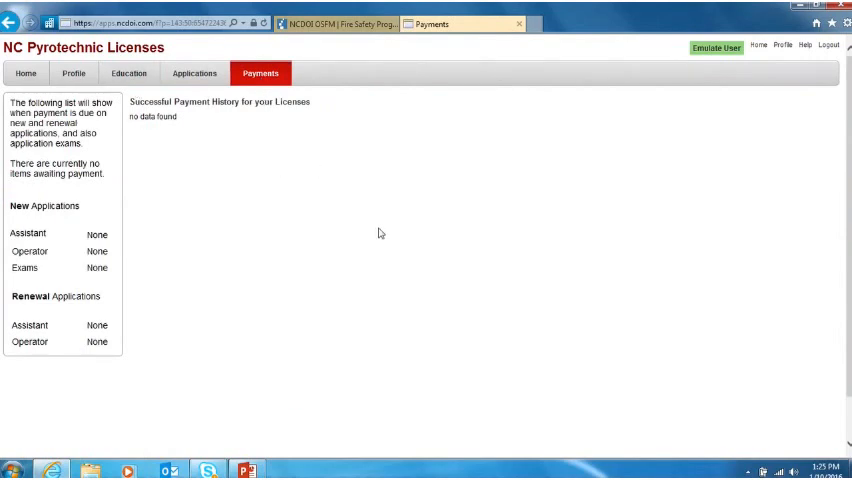
pyautogui.moveTo(314, 130)
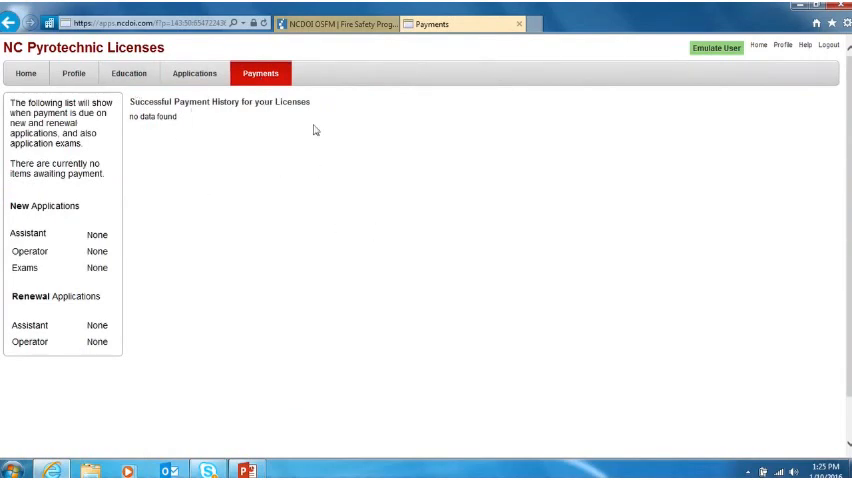
pyautogui.moveTo(392, 204)
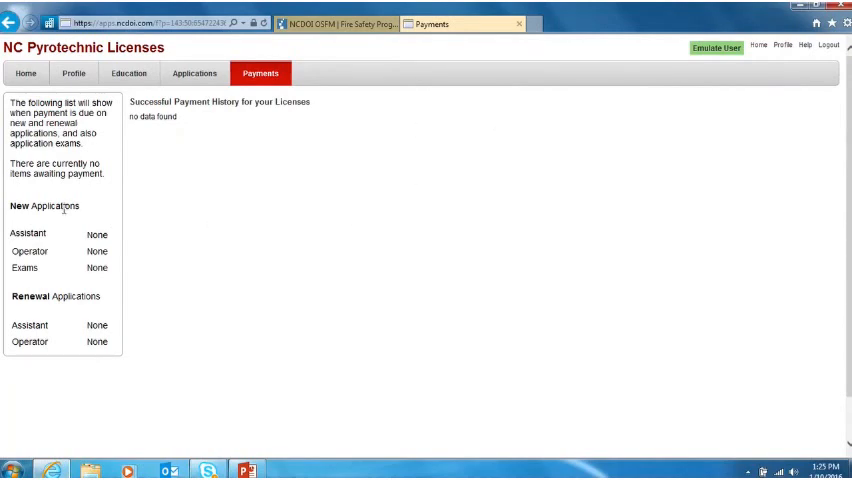
pyautogui.moveTo(308, 320)
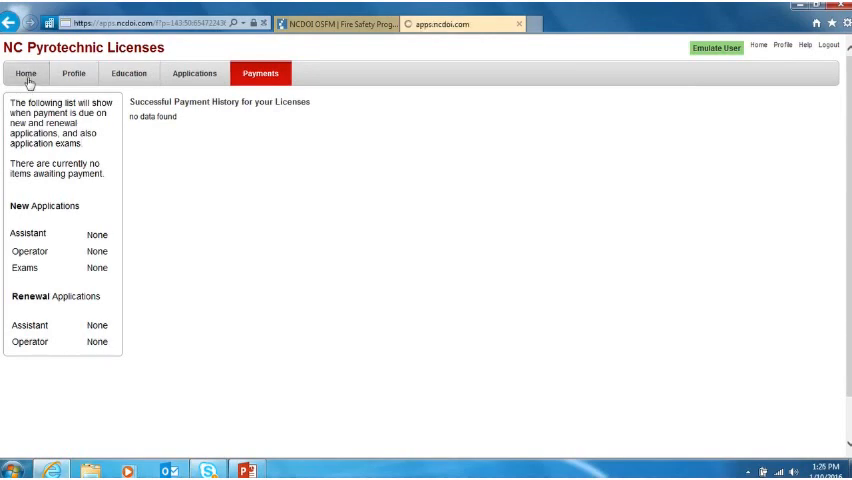
# - Return to the Home page, then log out of the licensing site
pyautogui.click(24, 72)
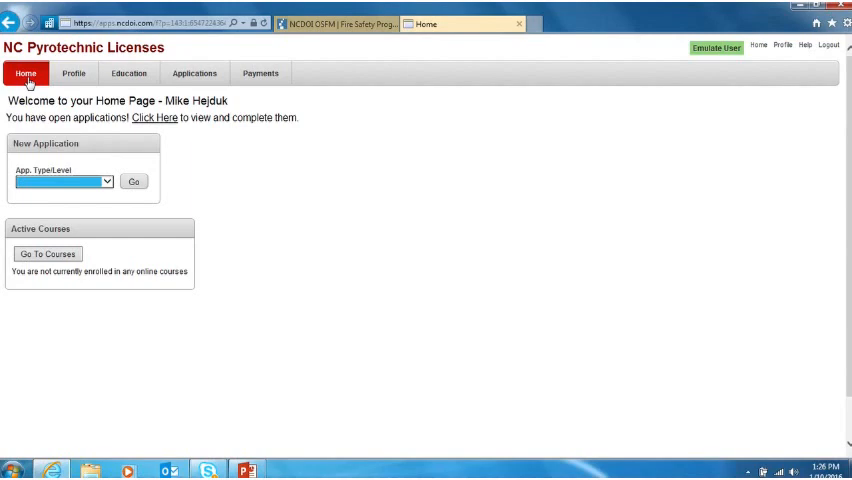
pyautogui.moveTo(440, 252)
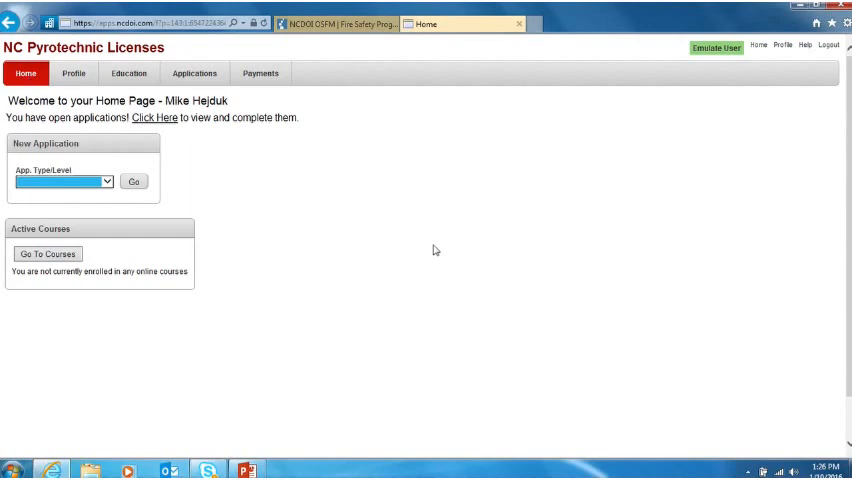
pyautogui.moveTo(730, 174)
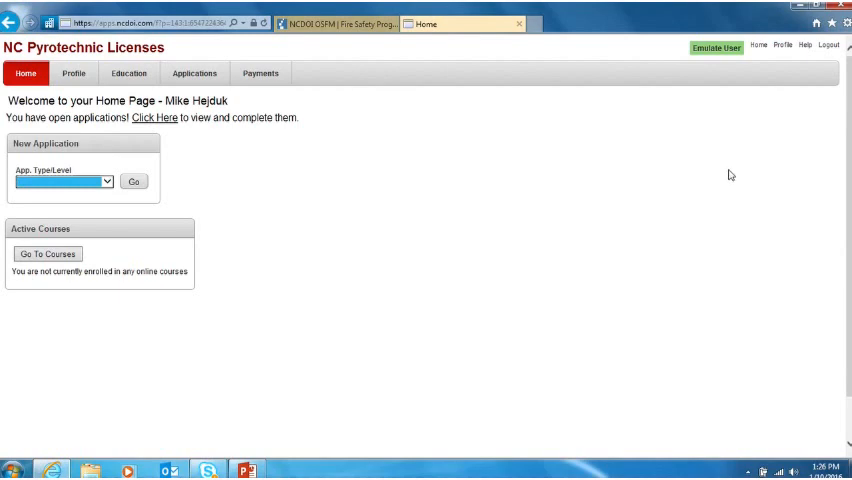
pyautogui.moveTo(814, 92)
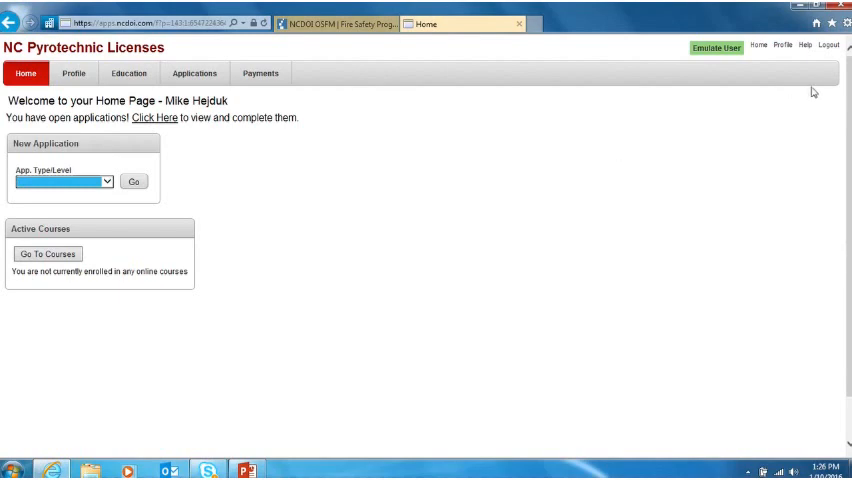
pyautogui.moveTo(828, 44)
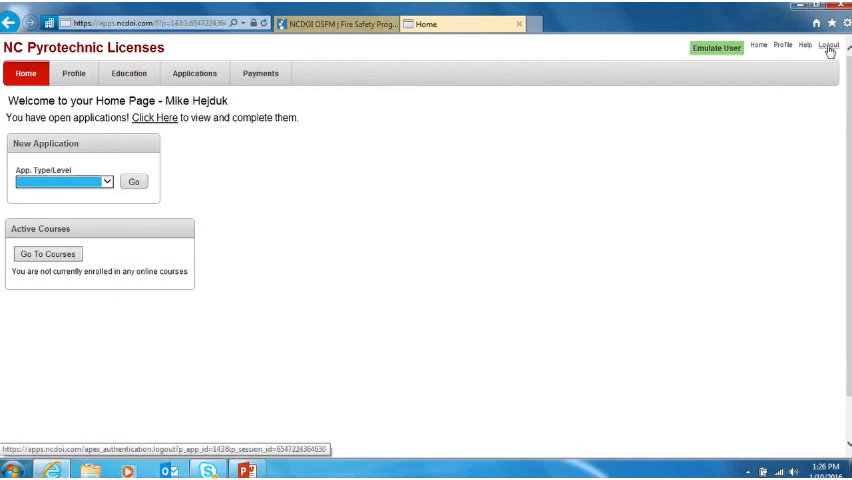
pyautogui.click(828, 44)
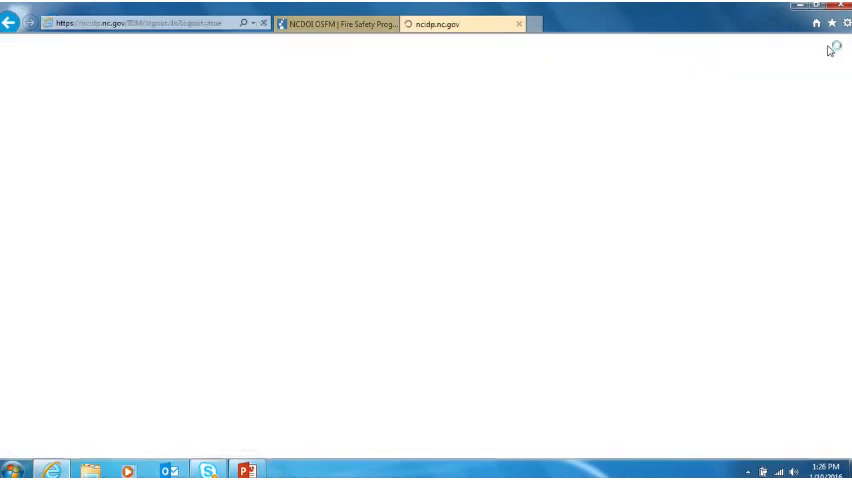